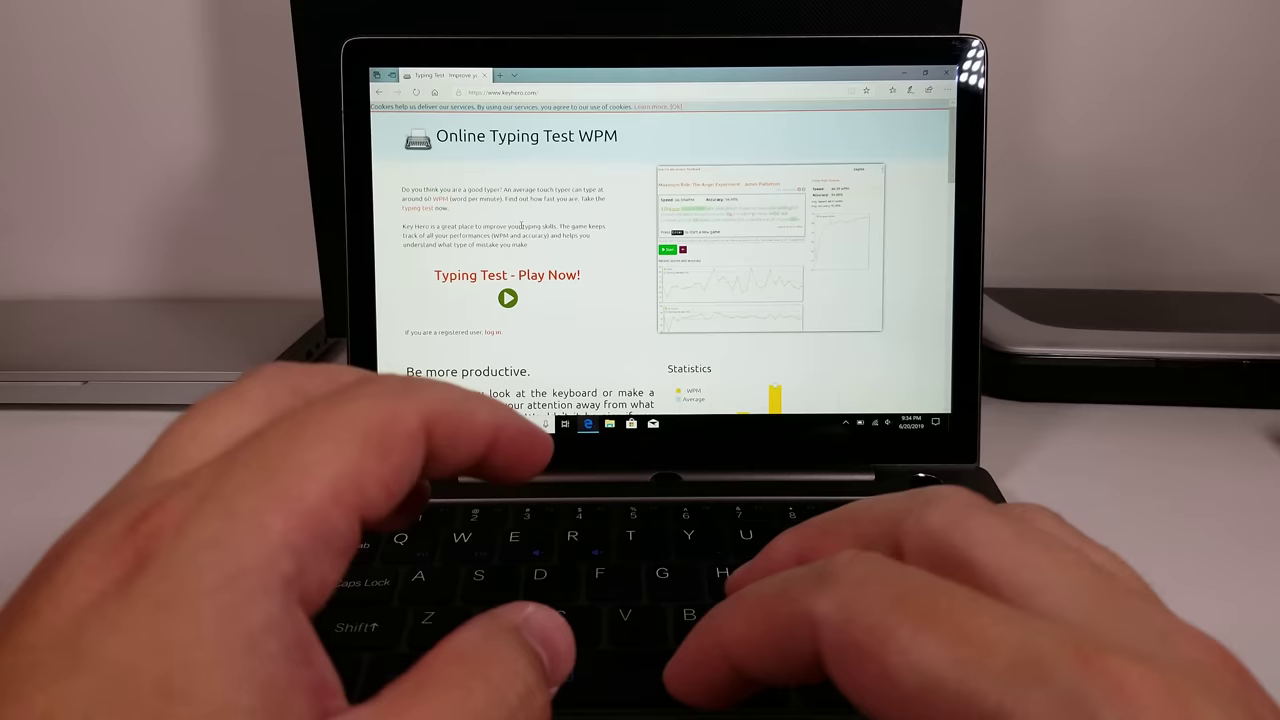
# Start a new Keyhero typing test from 'Typing Test - Play Now!'.
pyautogui.click(507, 298)
pyautogui.write('Here I sta')
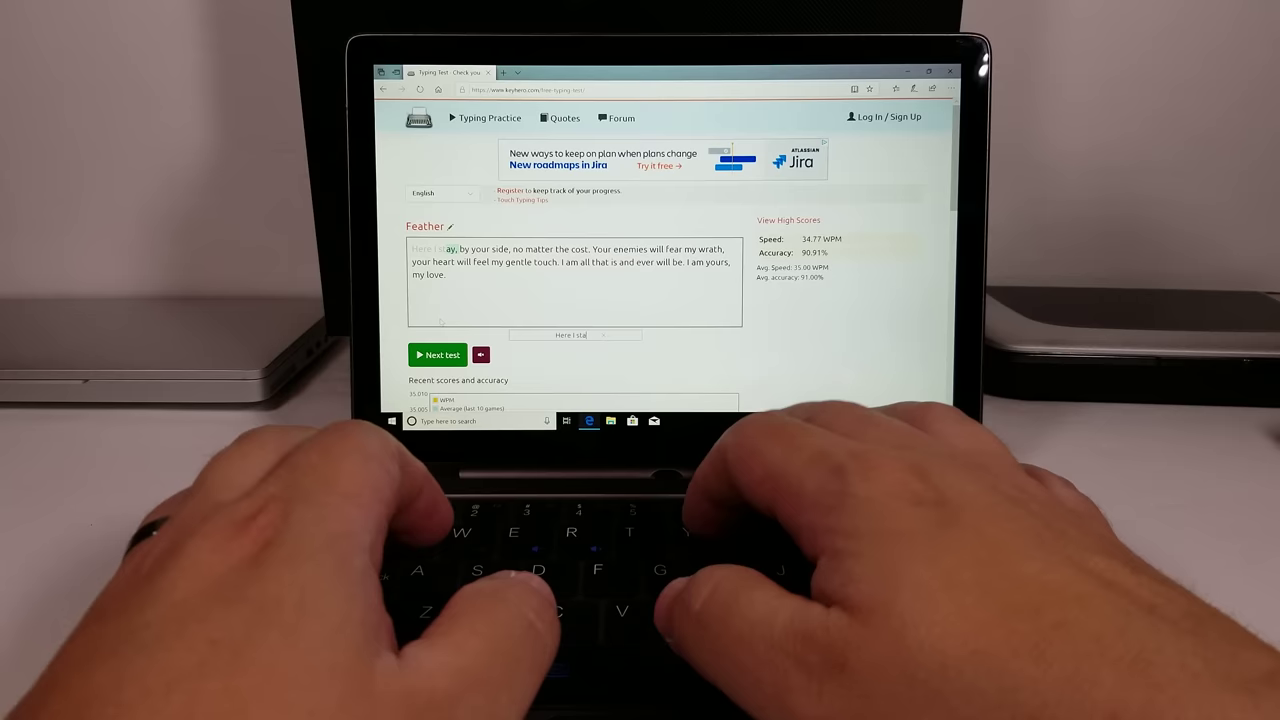
# Finish typing the Feather quote, from 'by your side, no' through 'yours'.
pyautogui.write('by your side, no')
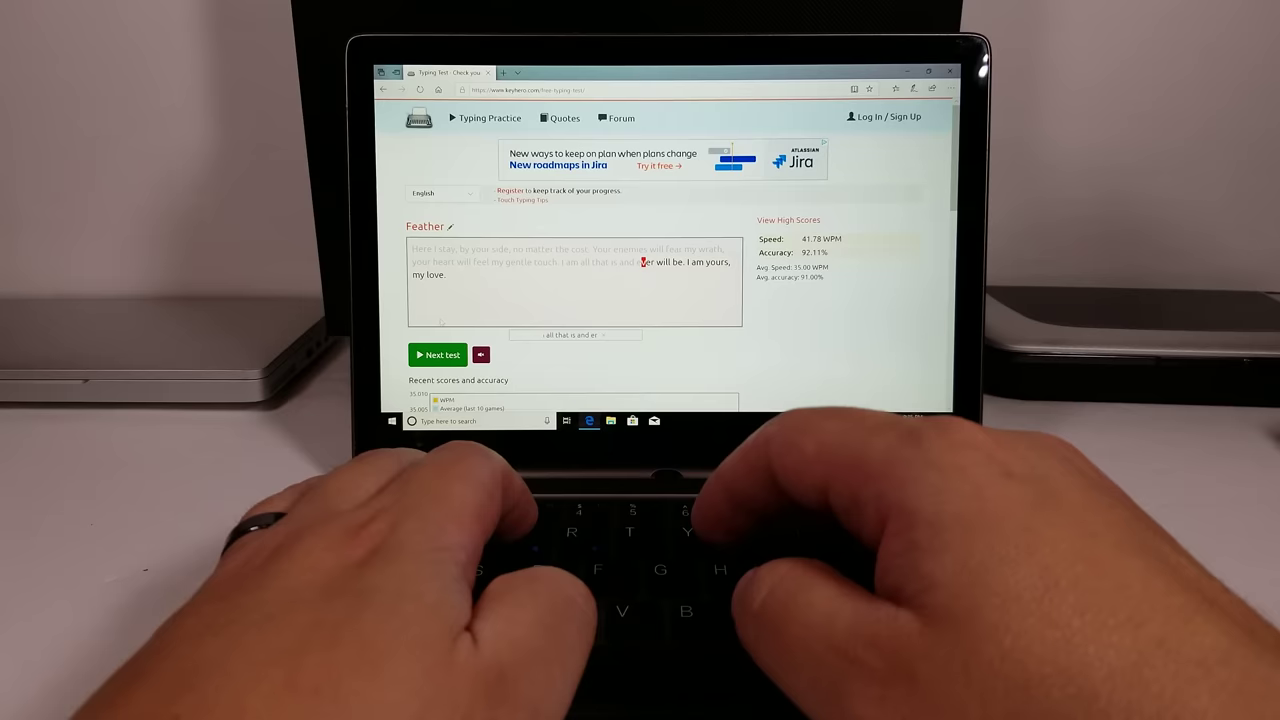
pyautogui.write('yours')
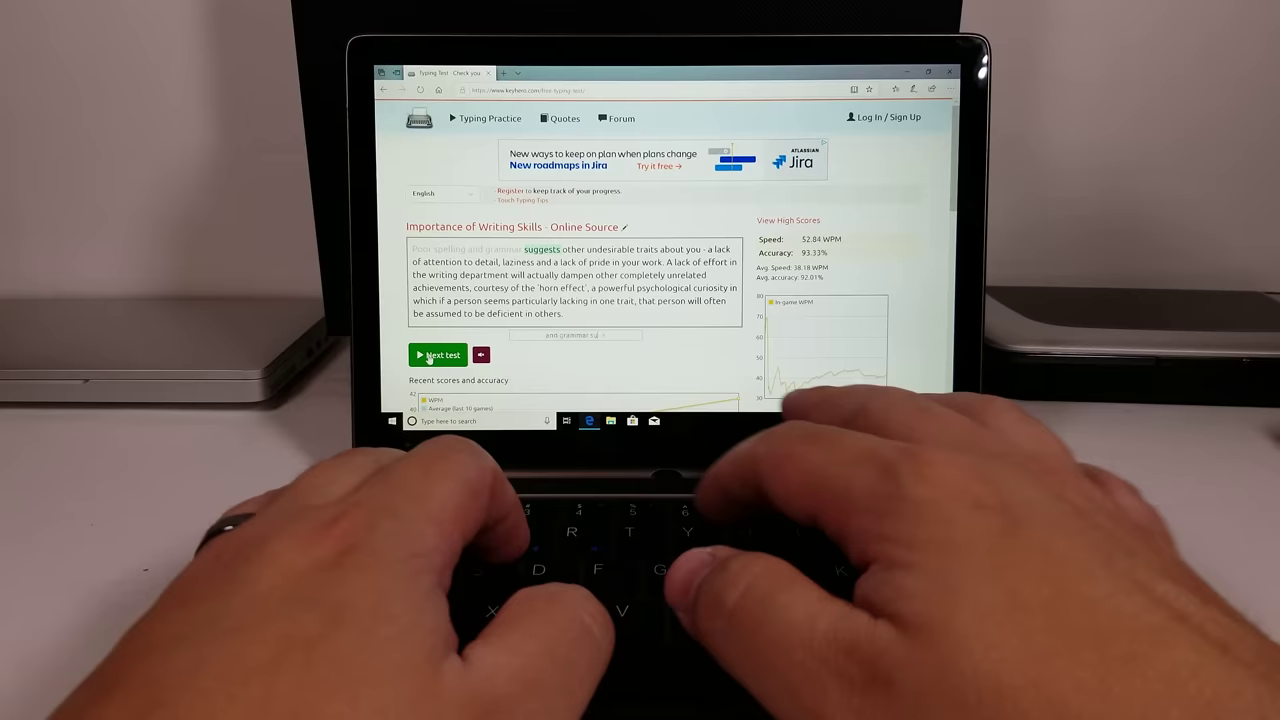
# Type the writing-skills quote from 'undesirable' up to 'a lack of attention'.
pyautogui.write('undesirable')
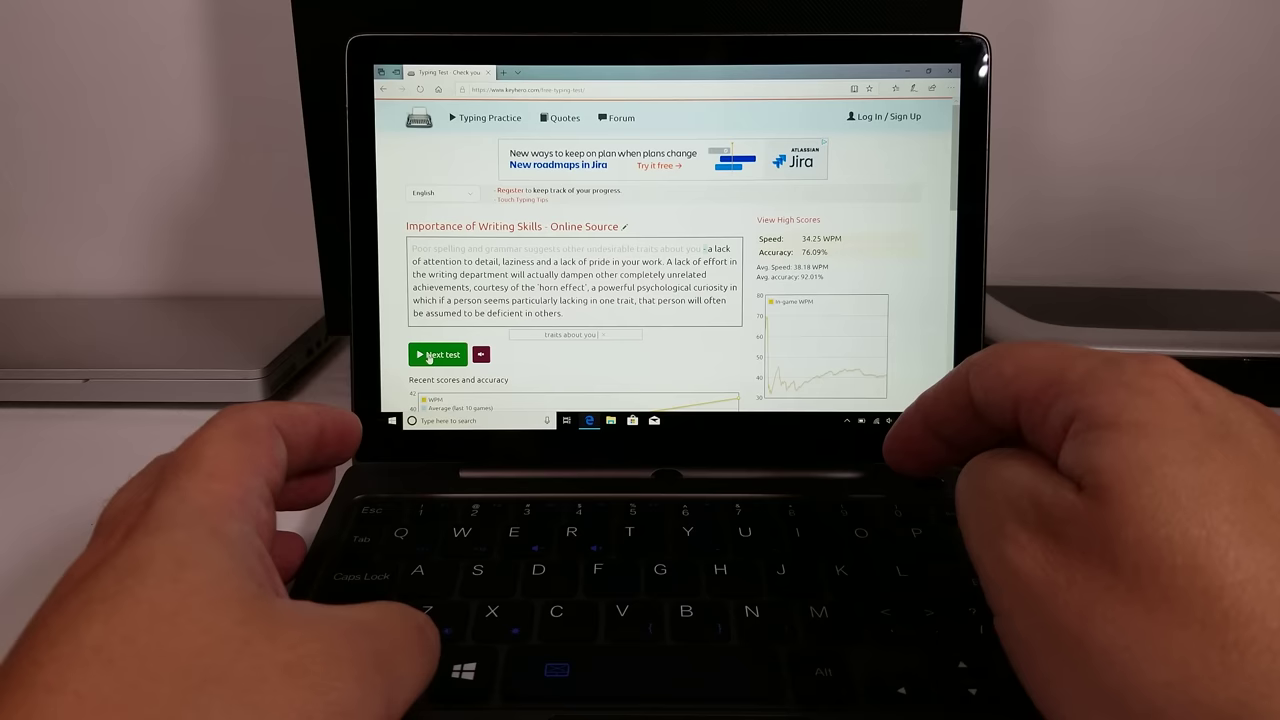
pyautogui.write('attention')
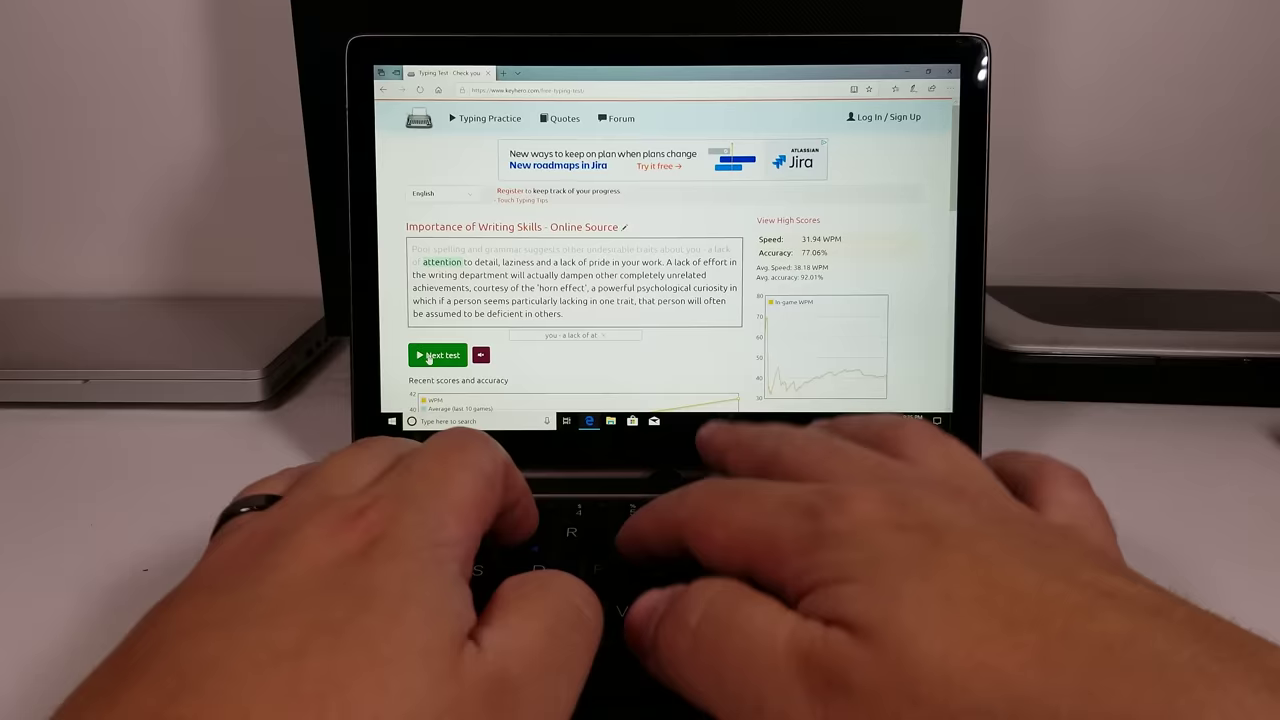